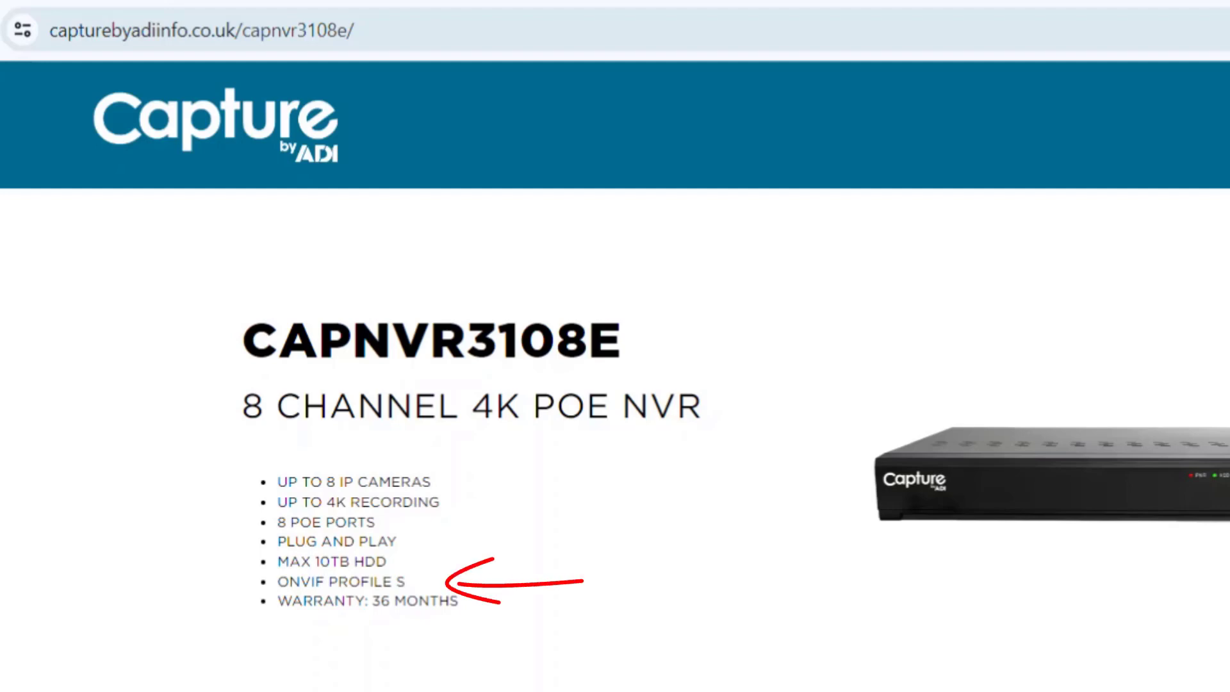
mouse_move(275, 608)
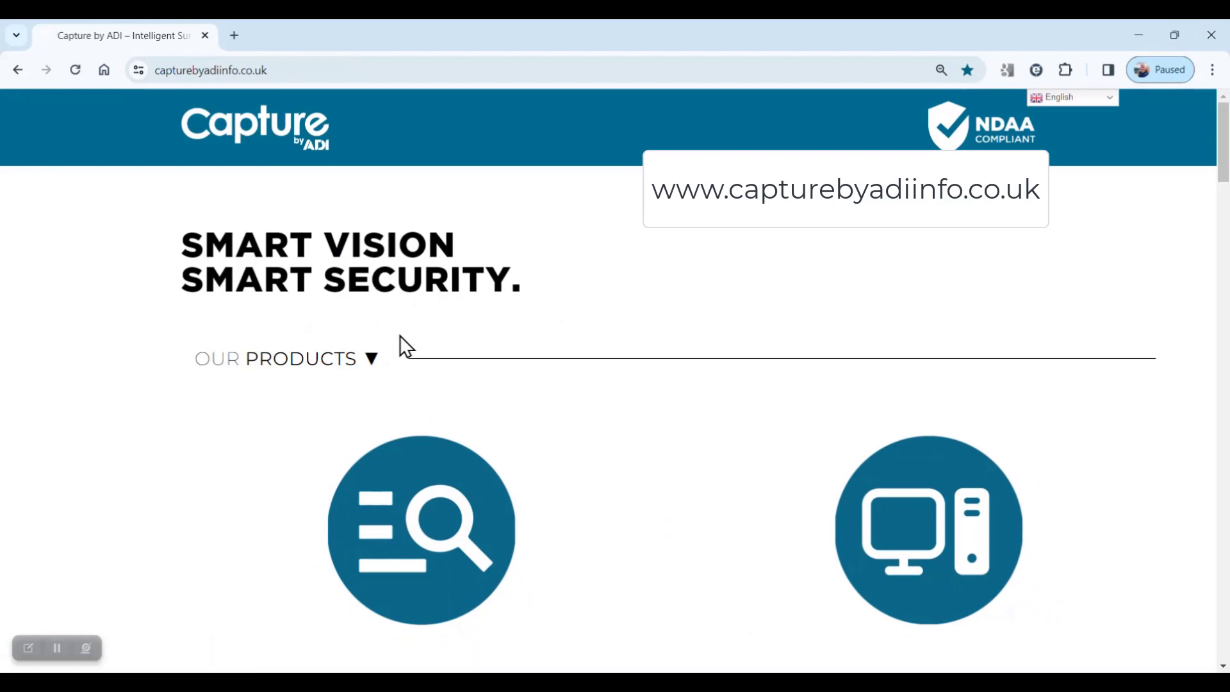
- Scroll the Capture by ADI homepage down to Our Products, showing IP Scan and Client
scroll(down, 3)
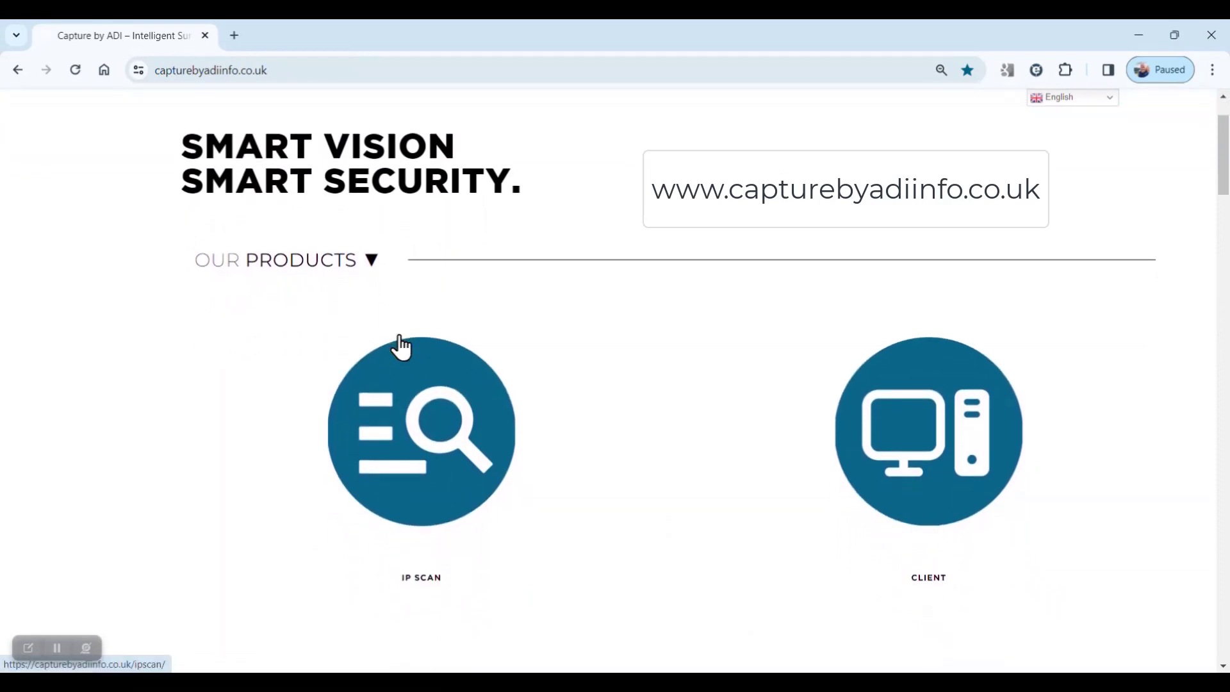
mouse_move(440, 455)
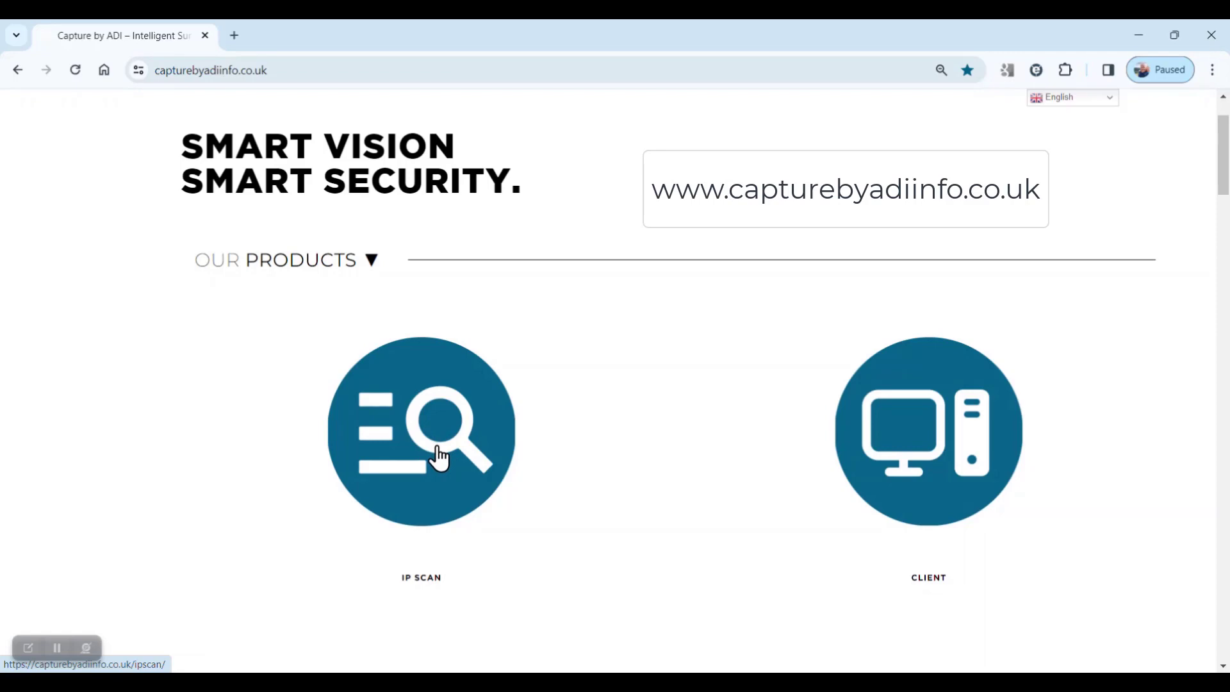
mouse_move(445, 448)
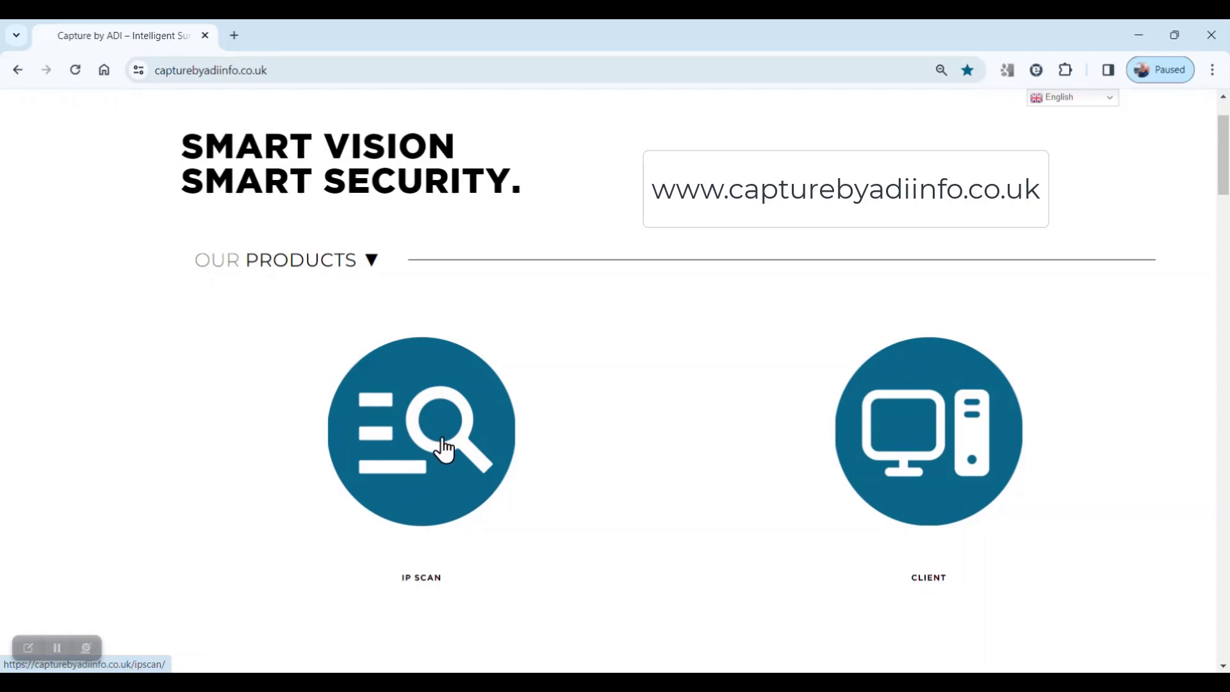
mouse_move(1139, 35)
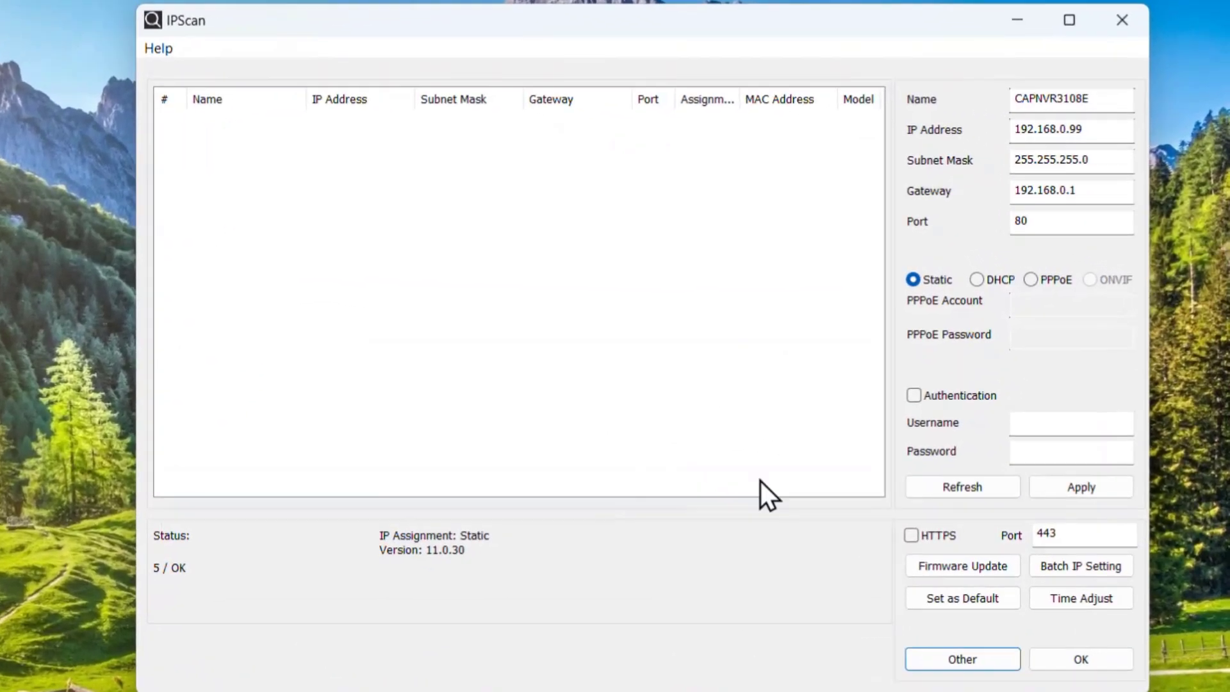
- Bring up the camera setup tool listing HC35W25R3 at 192.168.0.120, after finding the NVR at 192.168.0.99
click(960, 486)
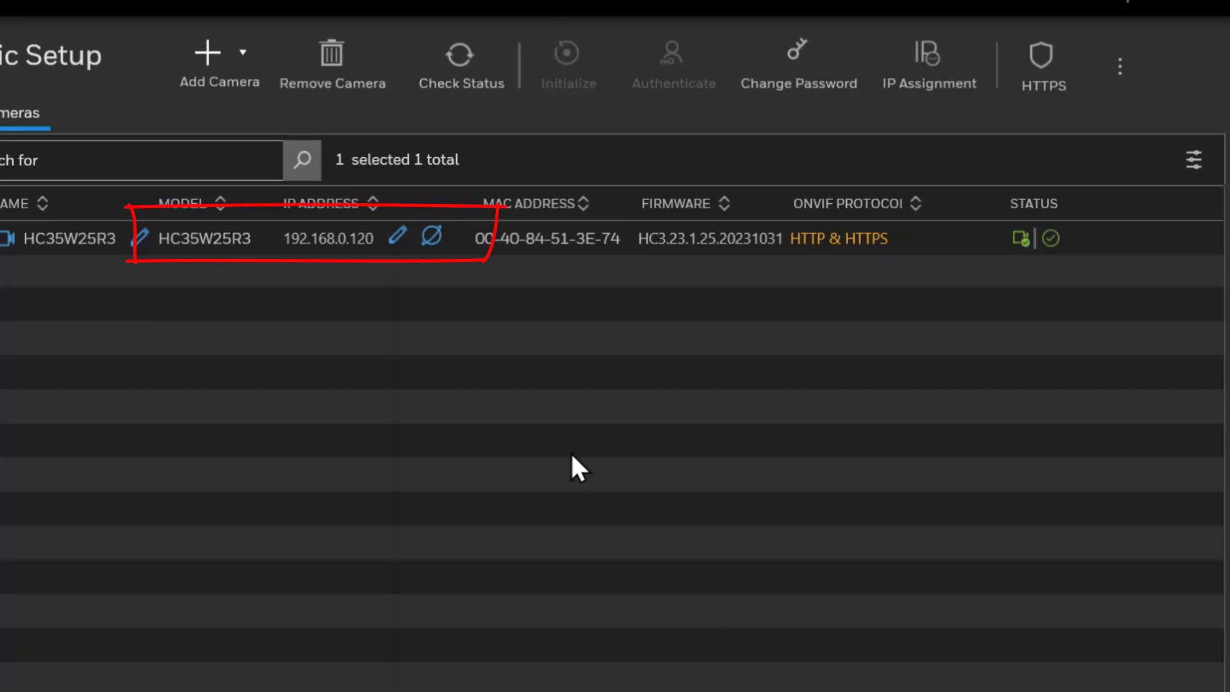
mouse_move(392, 248)
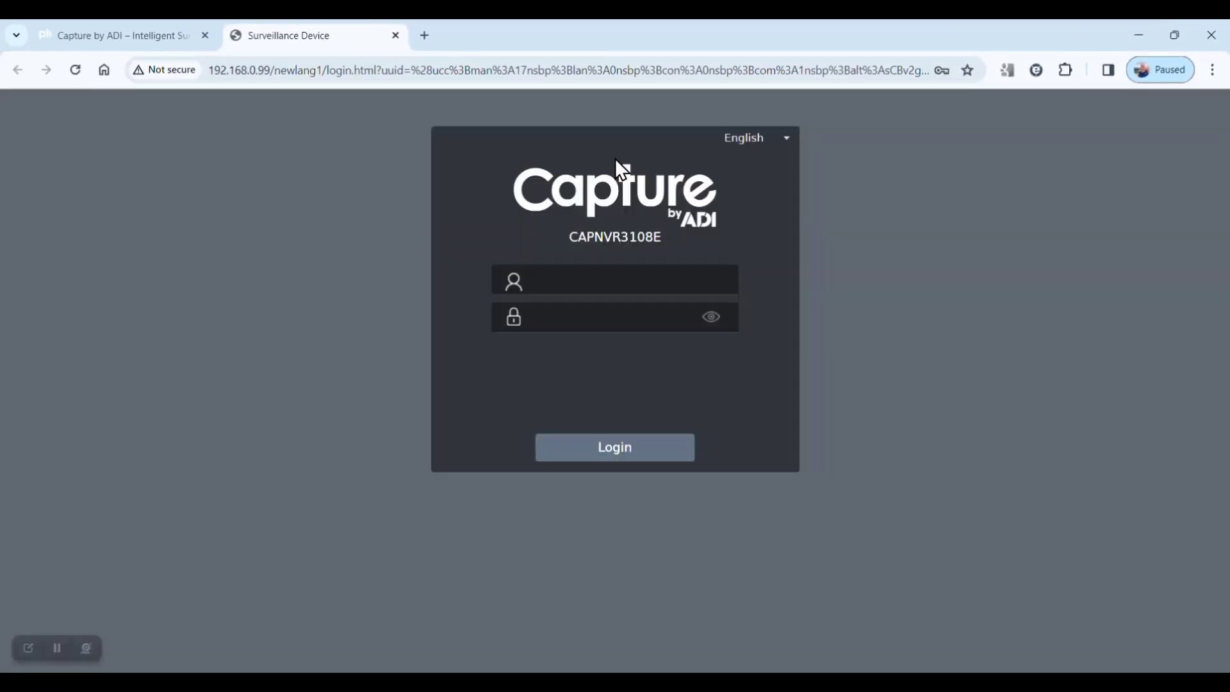
- Log in to the NVR at 192.168.0.99 as admin using the saved autofill credentials
click(615, 279)
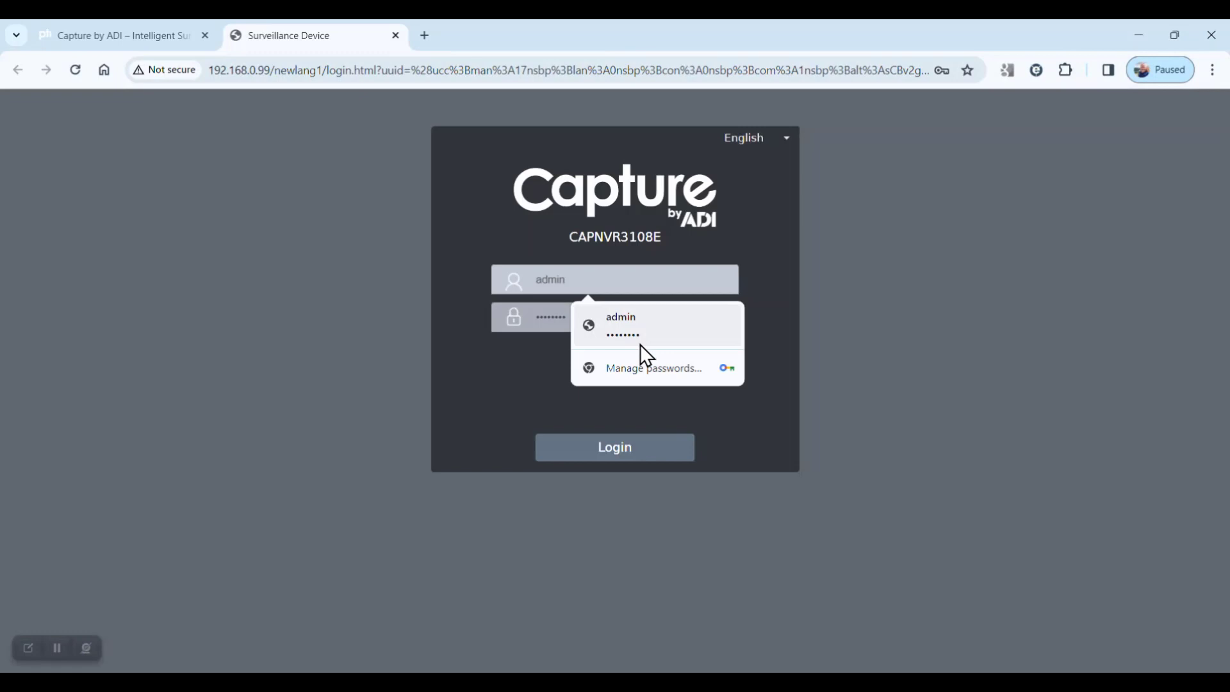
click(619, 325)
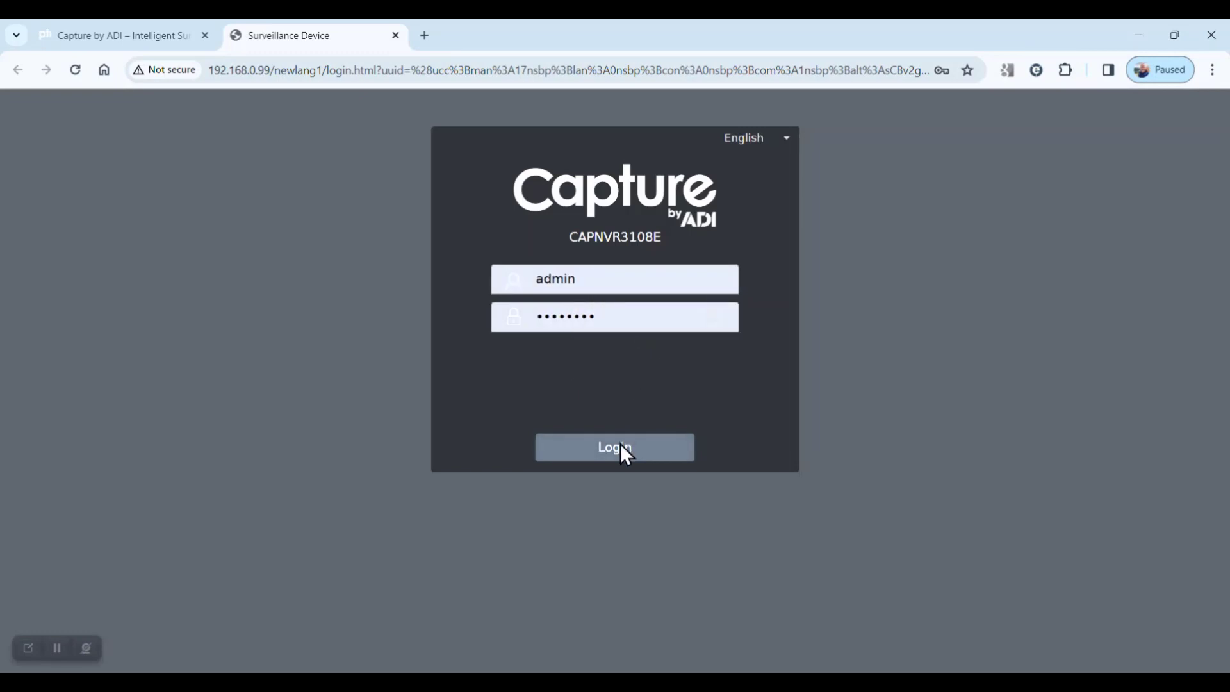
click(615, 448)
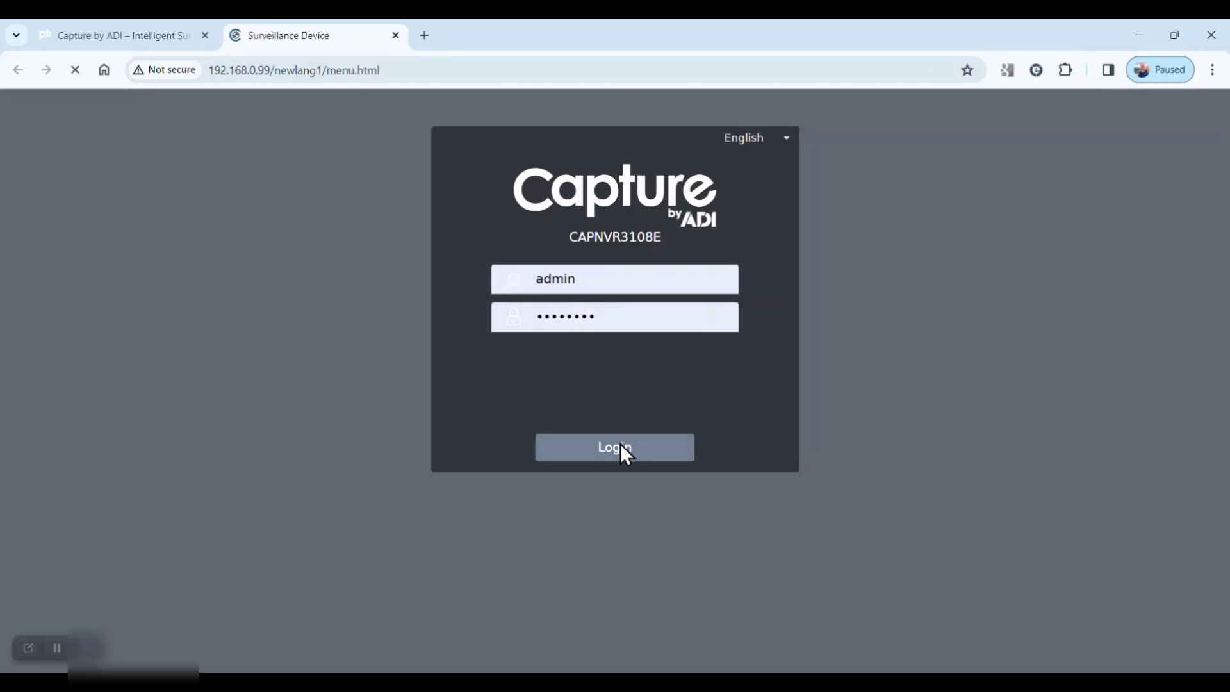
click(614, 447)
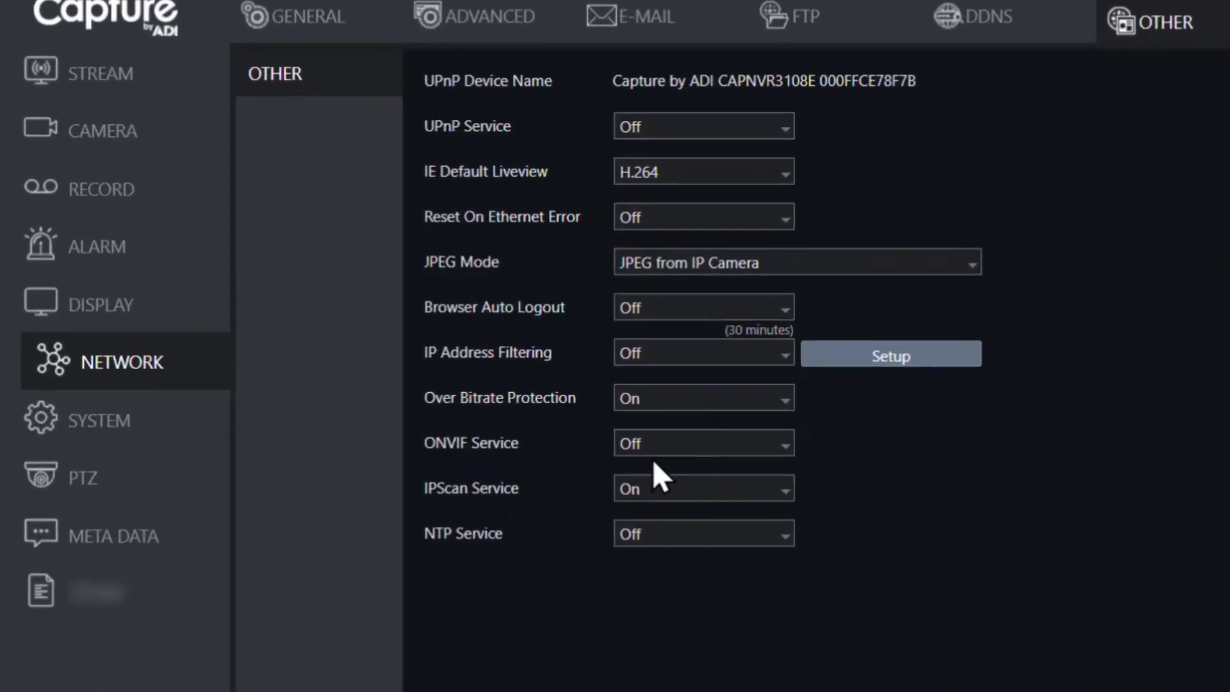
- Switch ONVIF Service to On under Network > Other, apply, and dismiss the success message
click(702, 442)
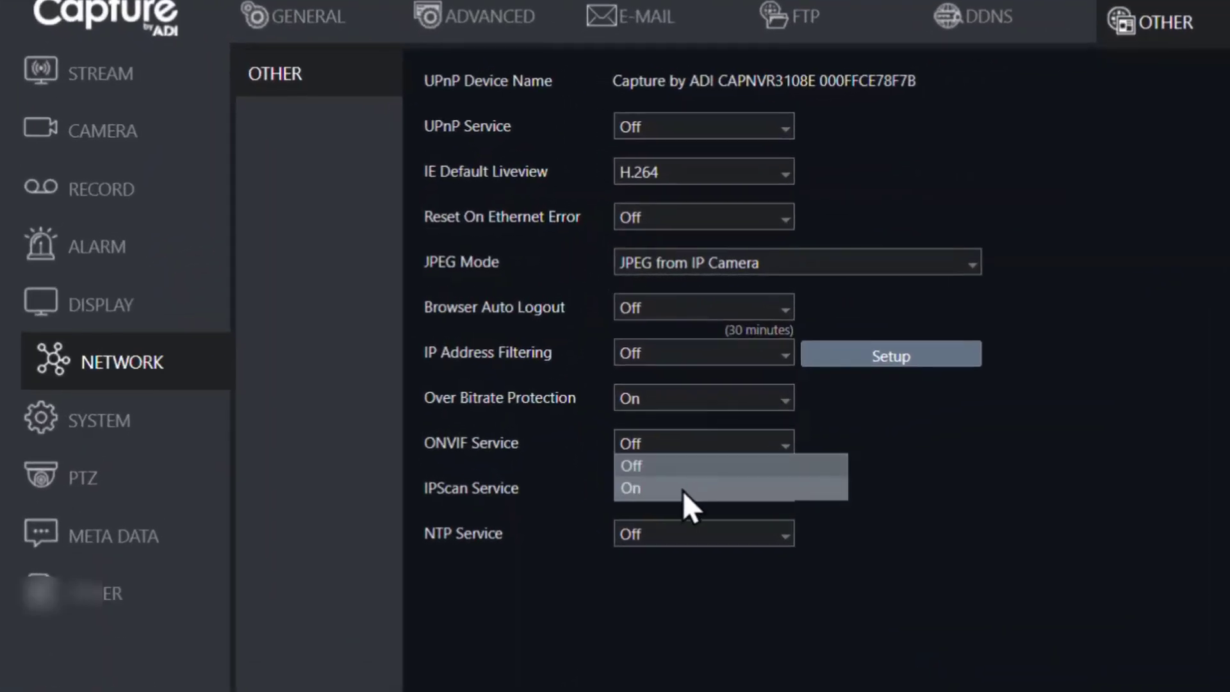
click(631, 487)
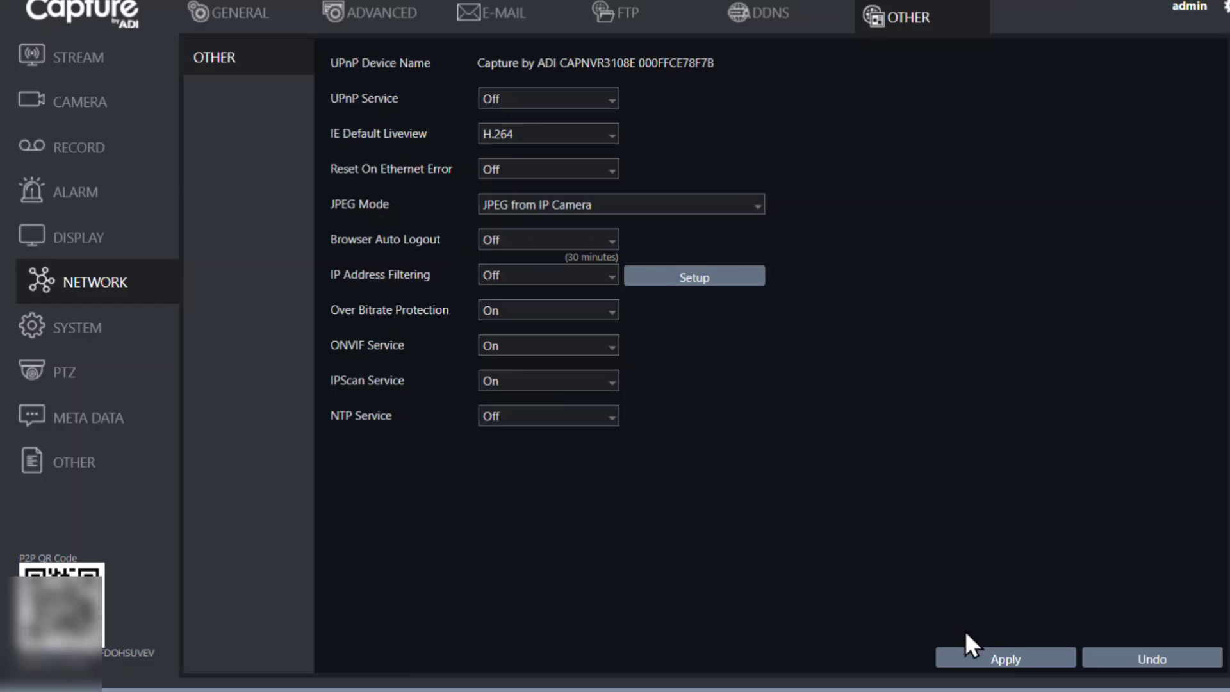
click(1006, 658)
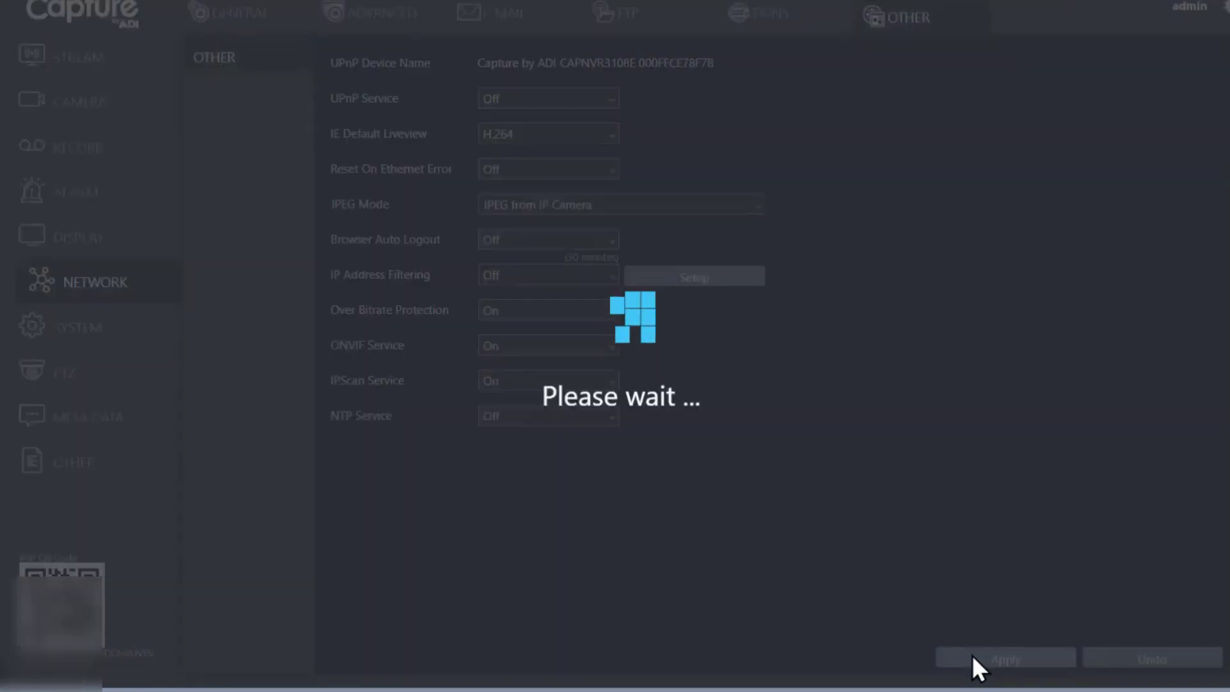
click(1006, 659)
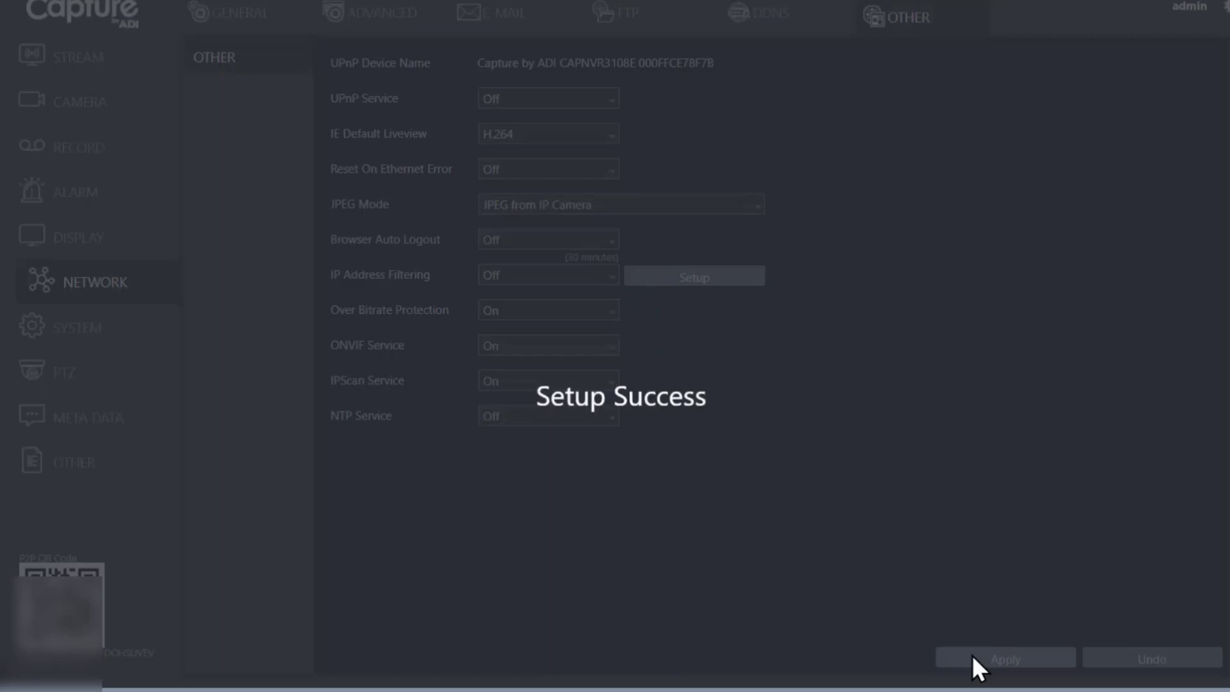
click(1005, 657)
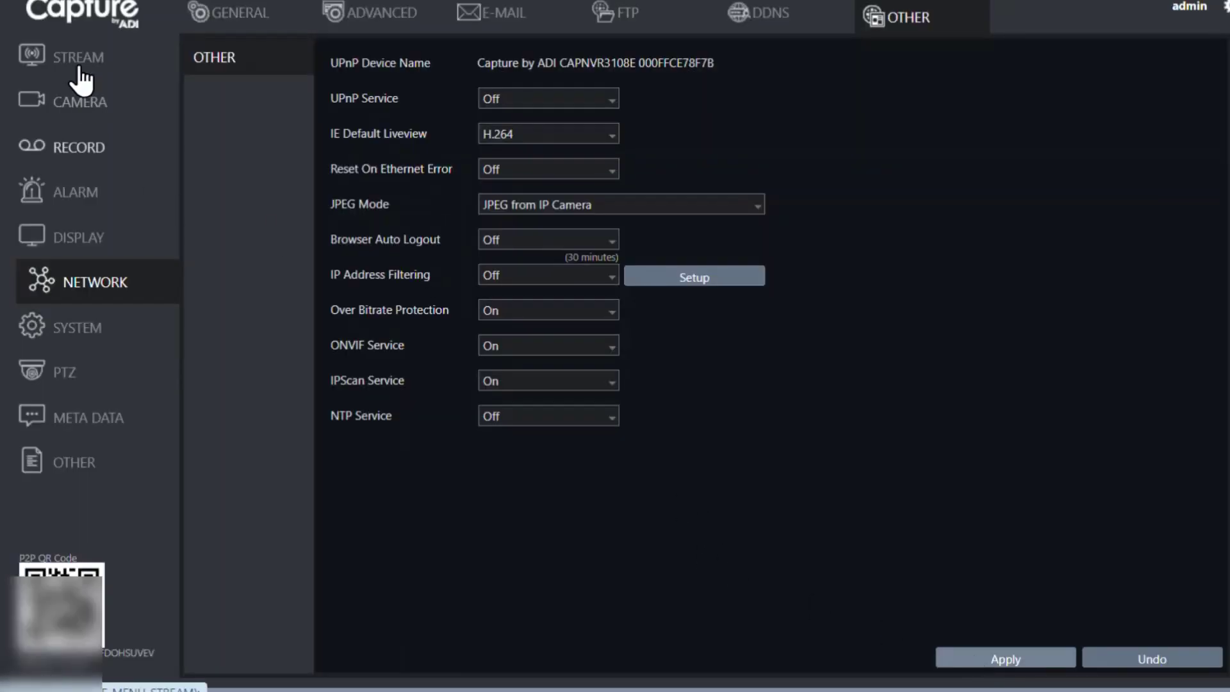
click(74, 56)
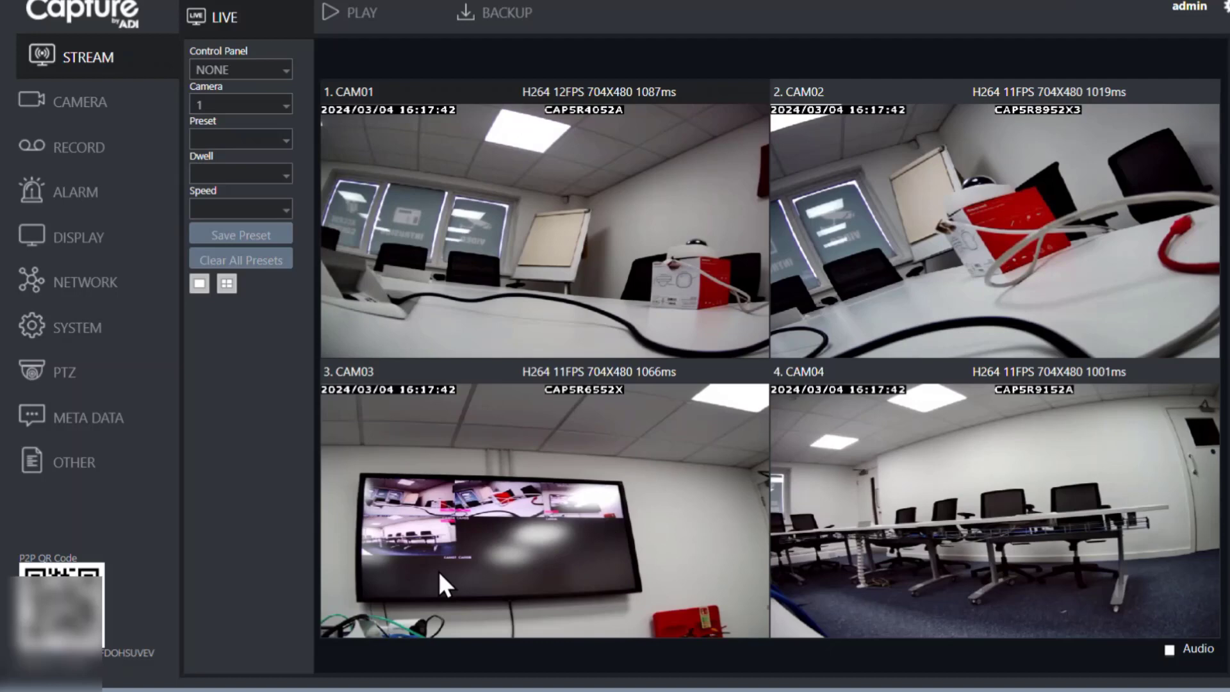
mouse_move(341, 302)
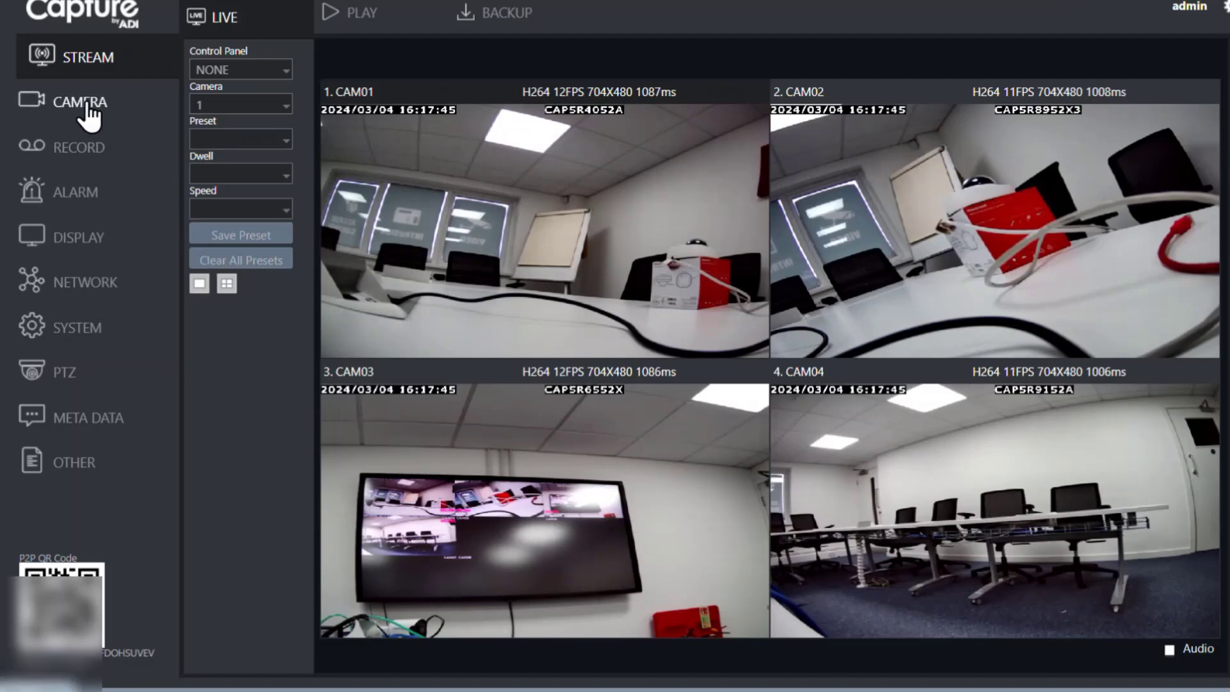
- Open the CAMERA settings page, showing CAM01's IP address, ports and stream details
click(87, 101)
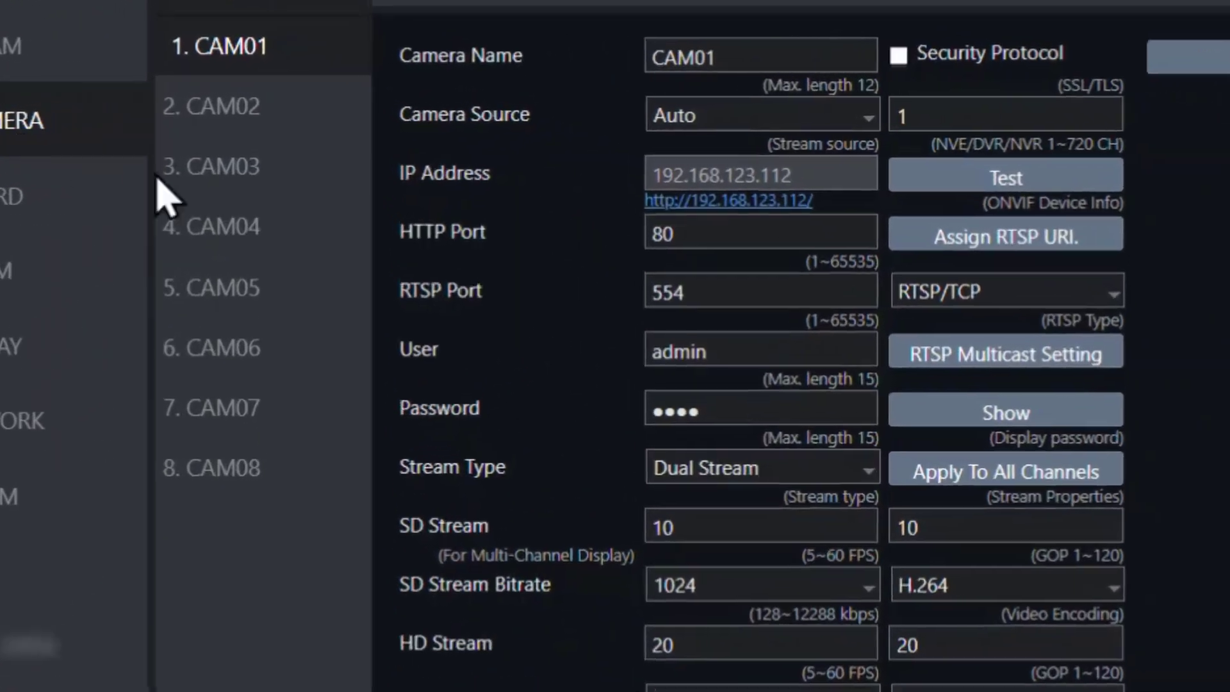
- Configure channel CAM05 as an IP Camera at 192.168.0.120 and apply the settings
click(227, 306)
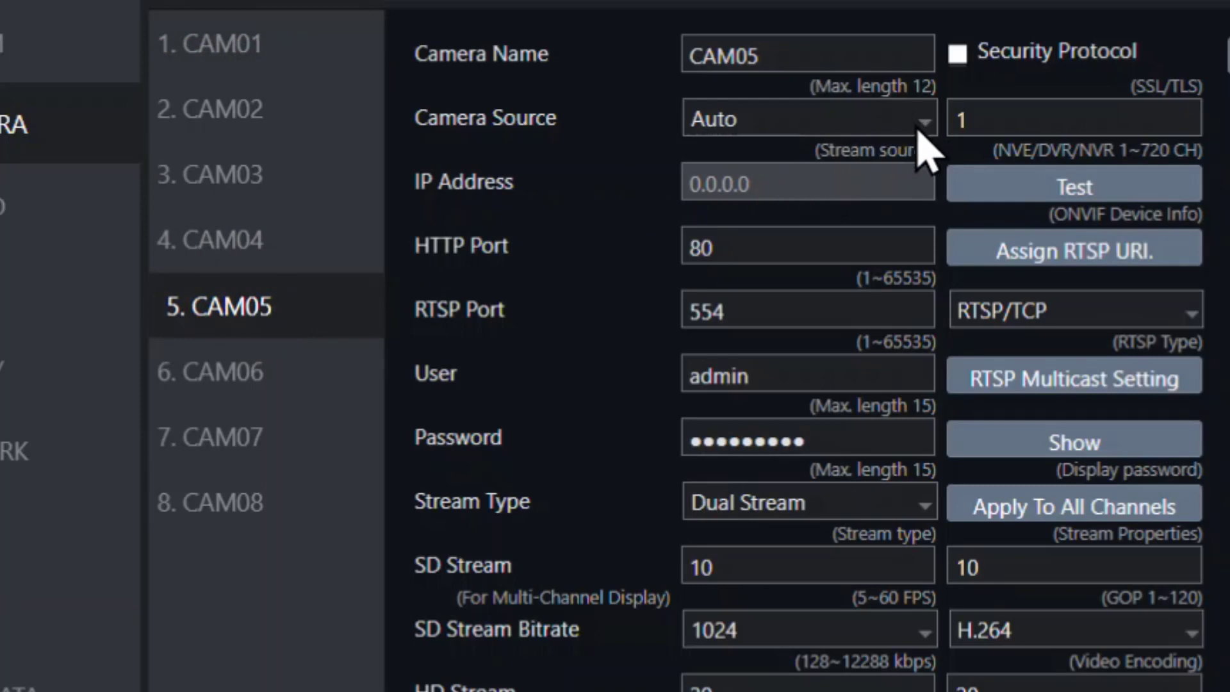
click(807, 118)
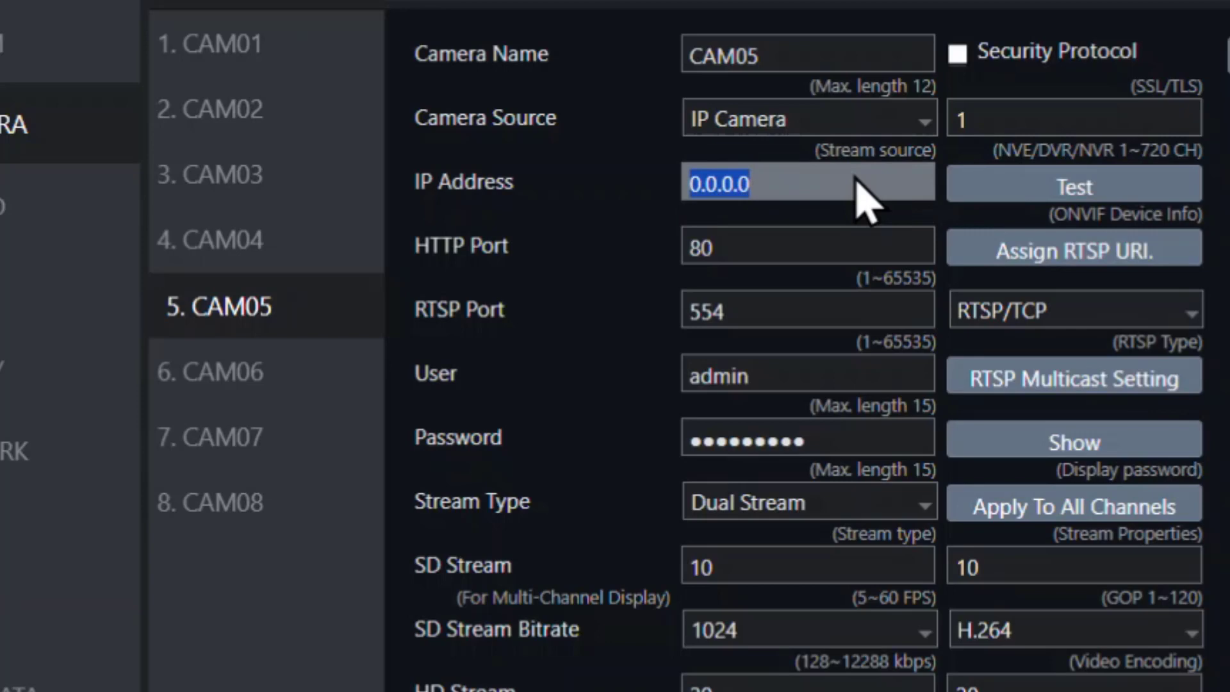
text(192.168)
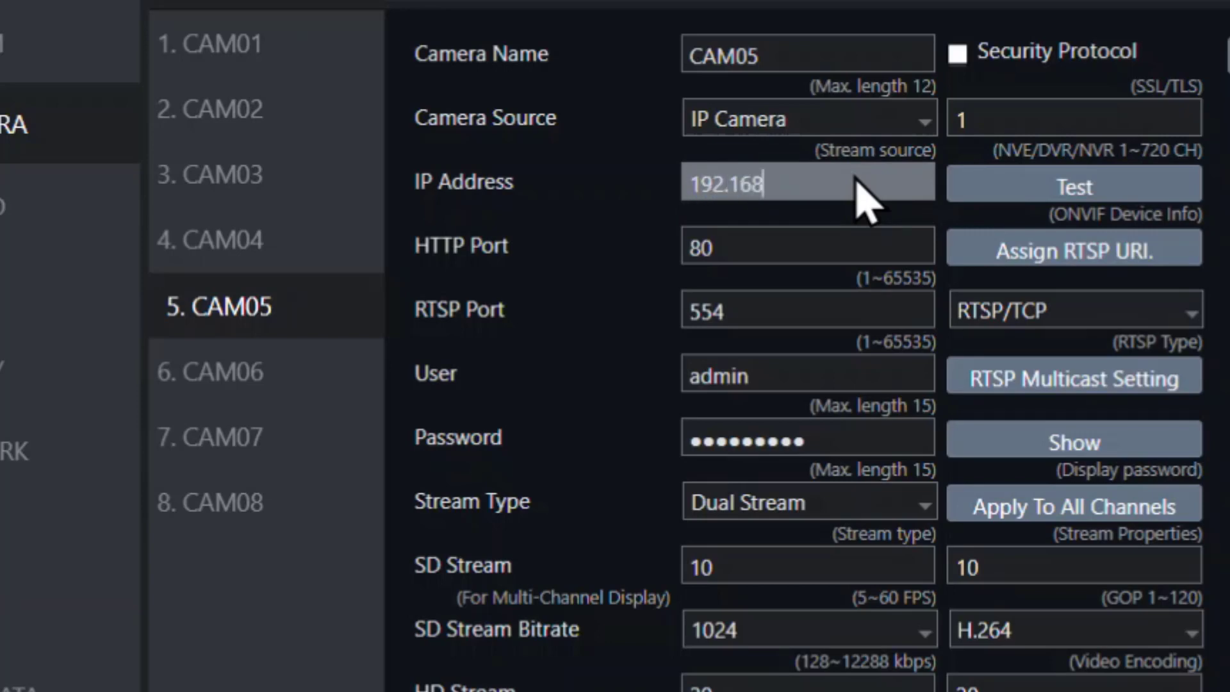
text(.0.12)
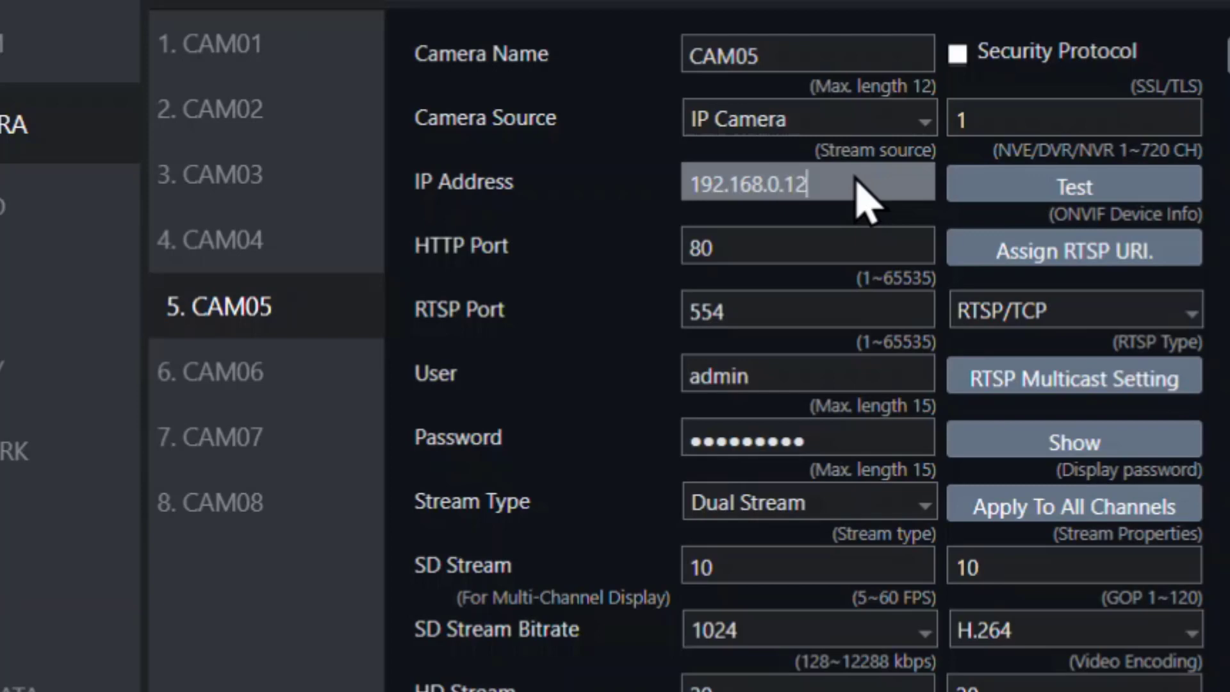
text(0)
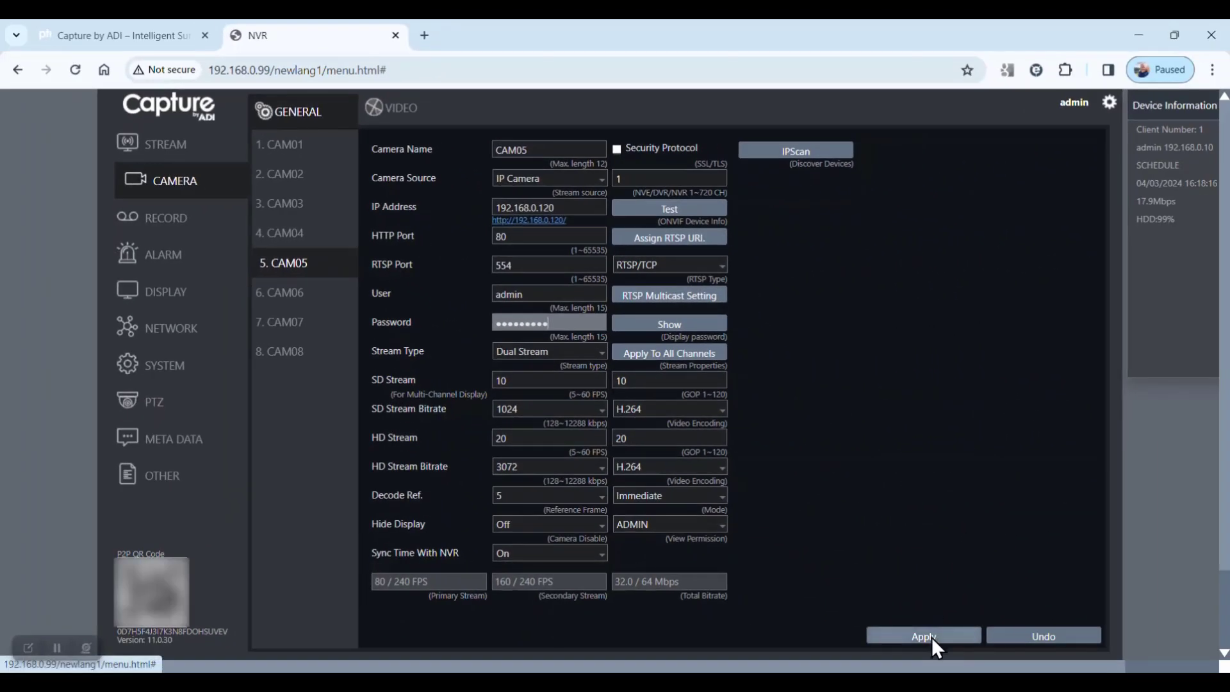
click(923, 636)
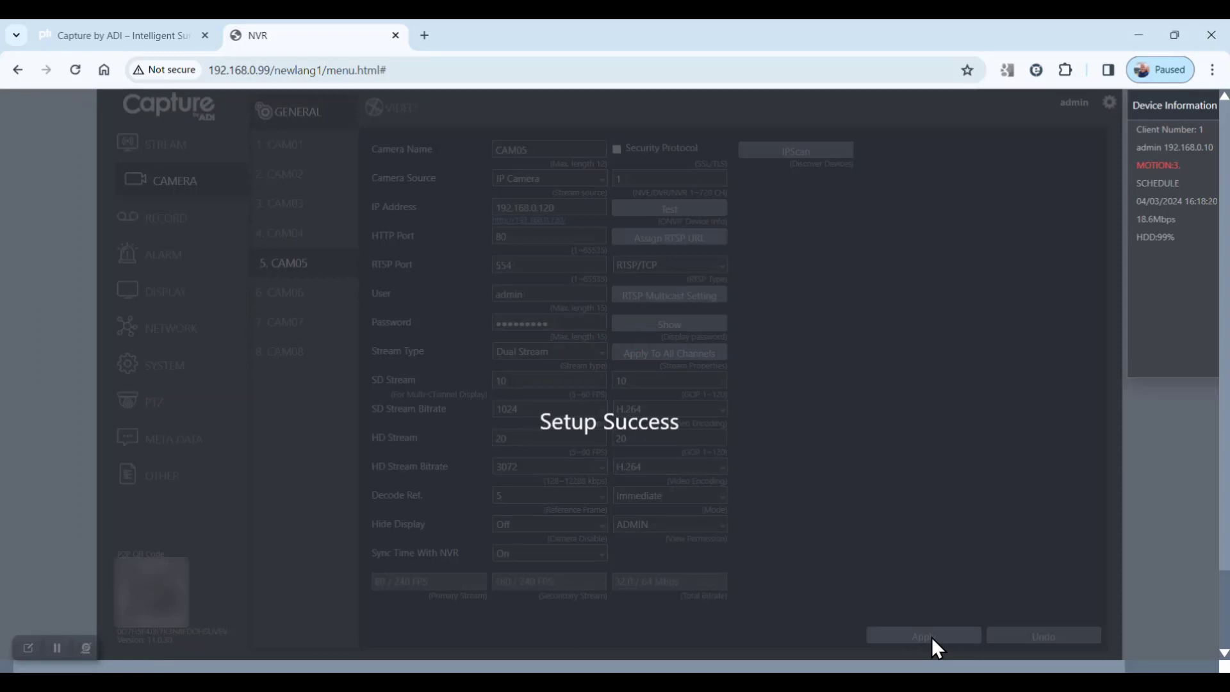
click(923, 636)
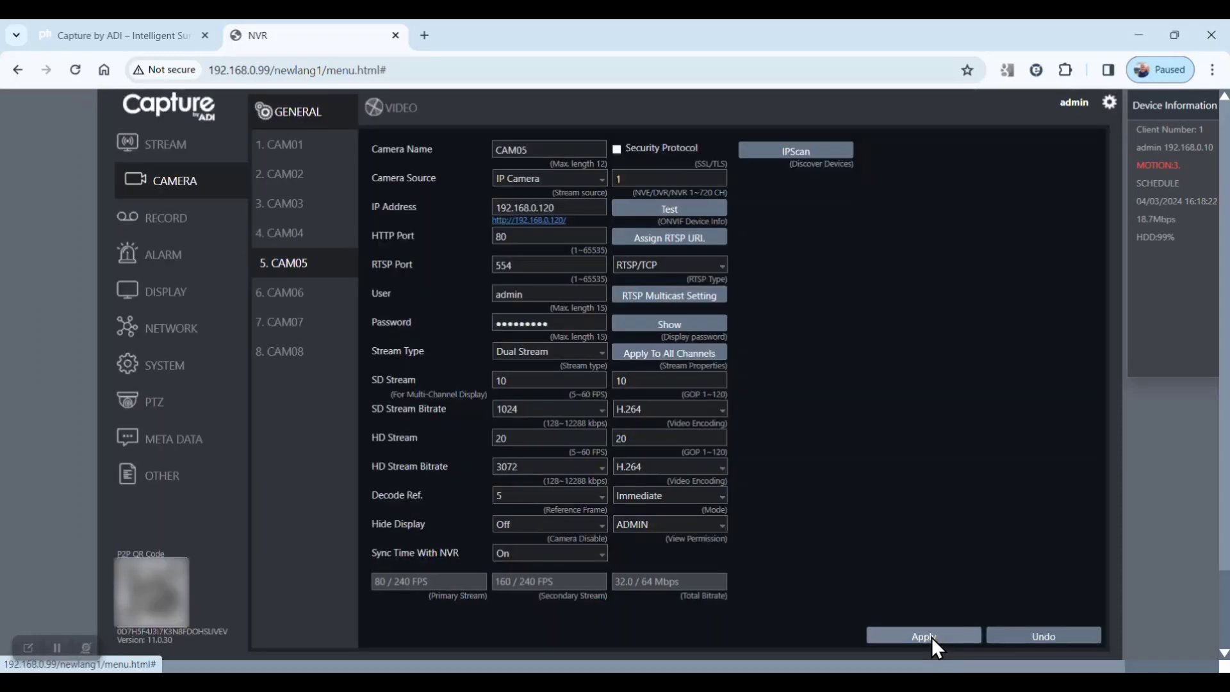
mouse_move(165, 145)
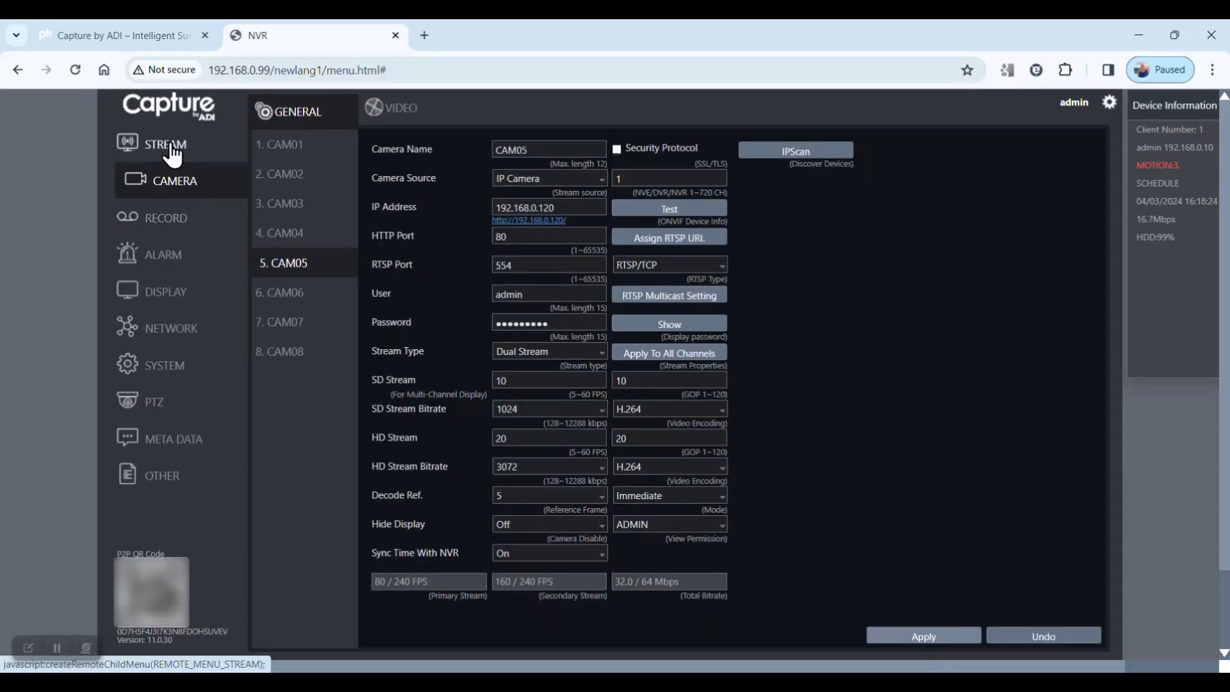
- In live view, show CAM05's IP camera feed singly, then the CAM05–CAM08 quad page
click(164, 144)
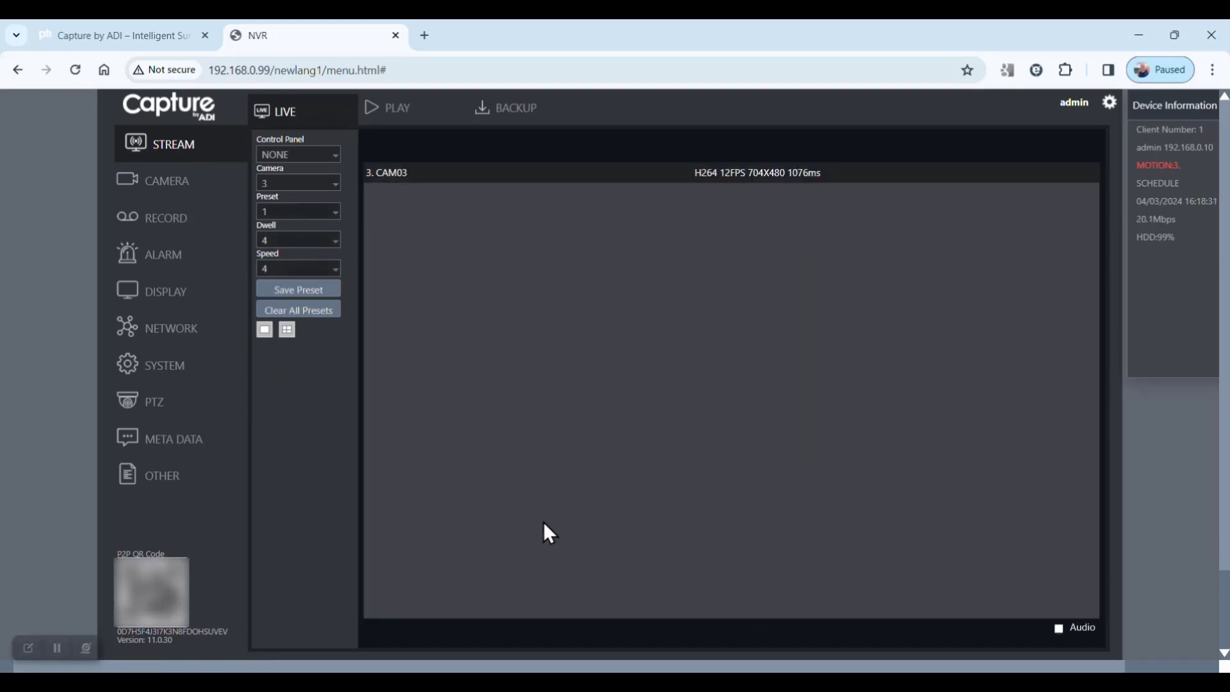
click(297, 154)
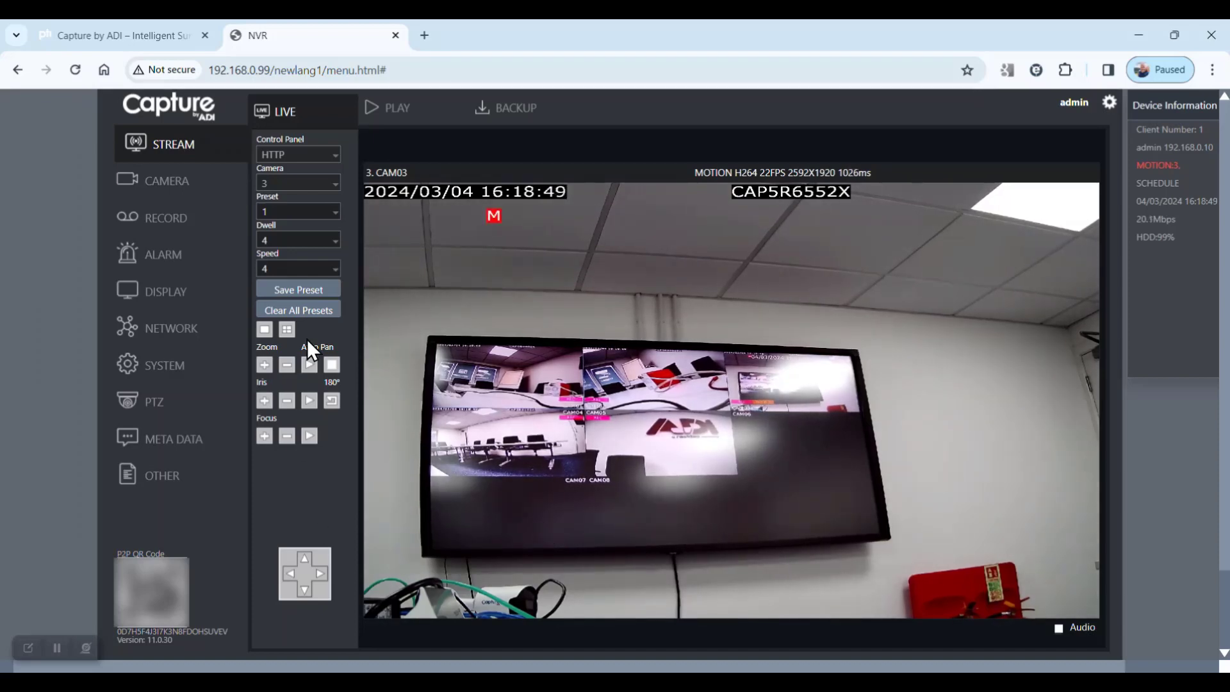
click(287, 329)
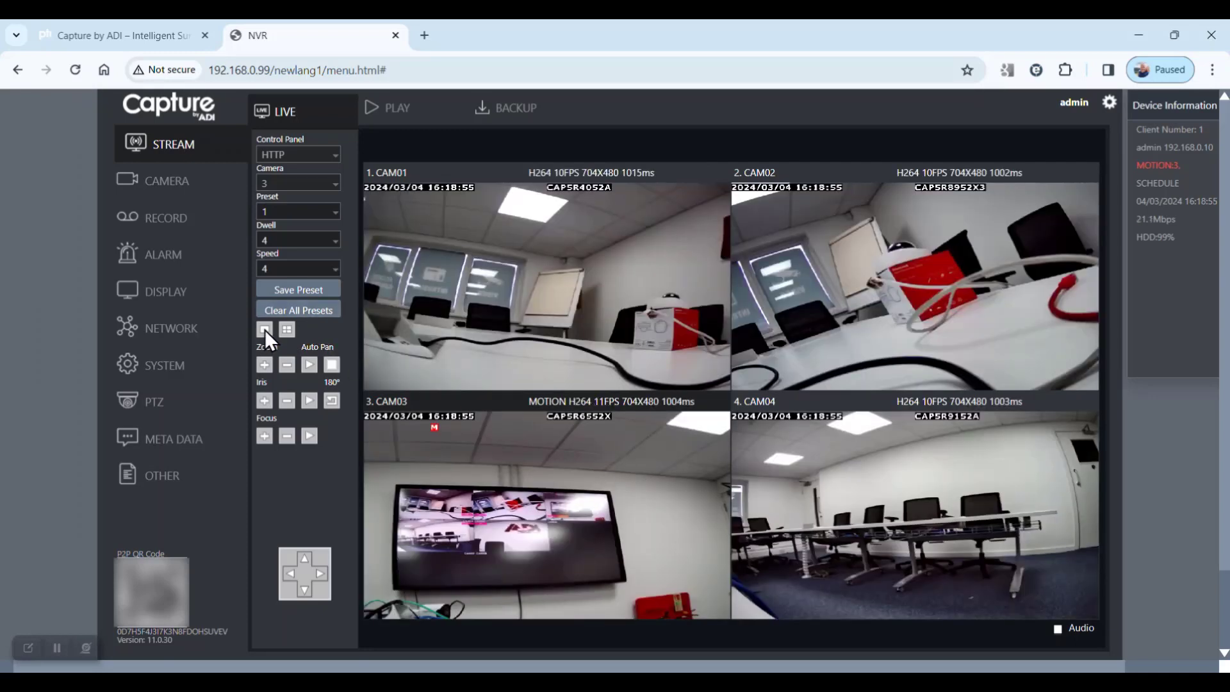
click(297, 183)
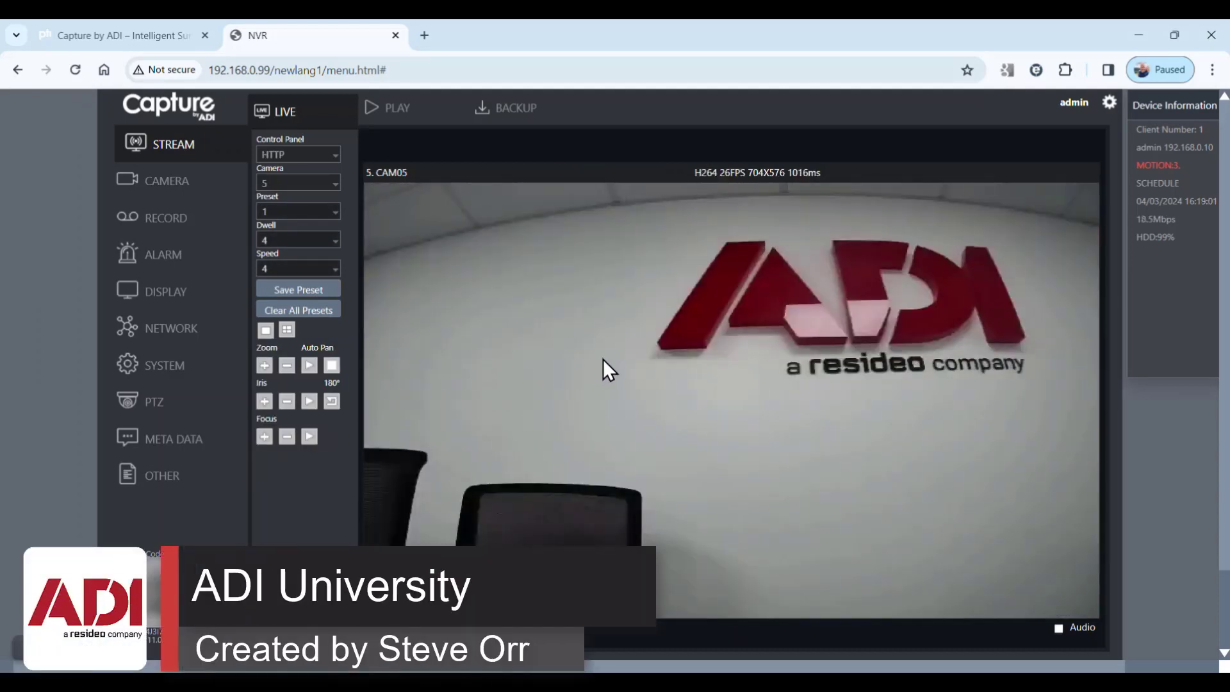
click(286, 329)
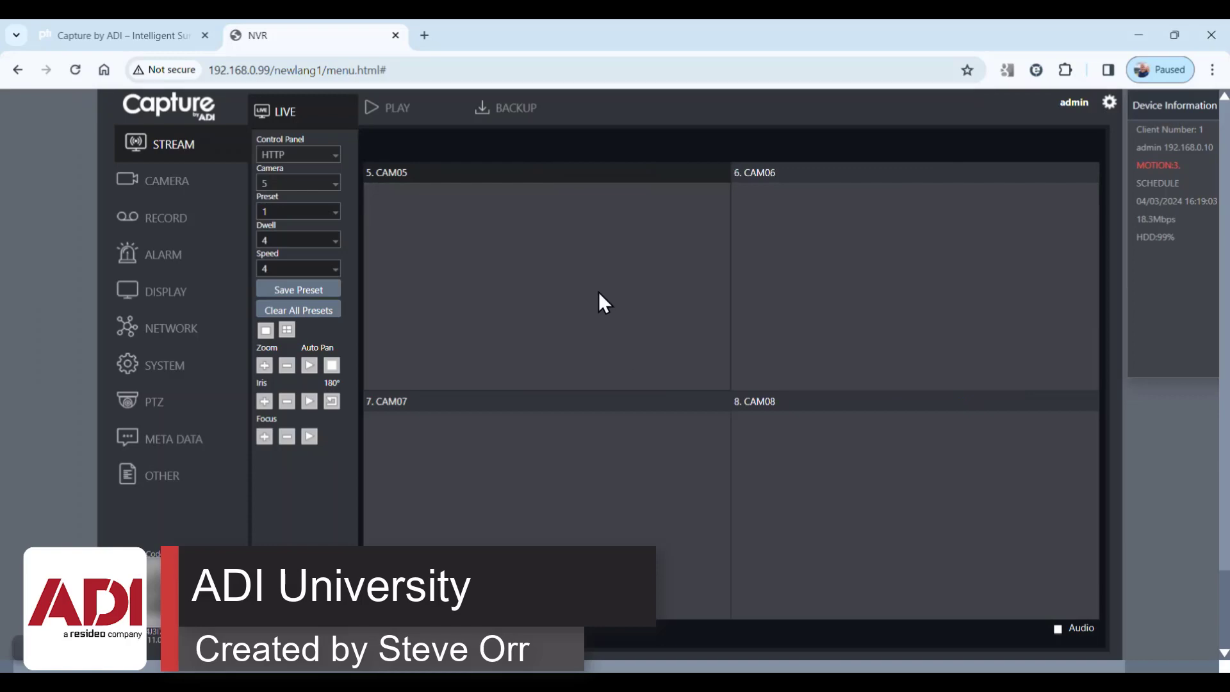